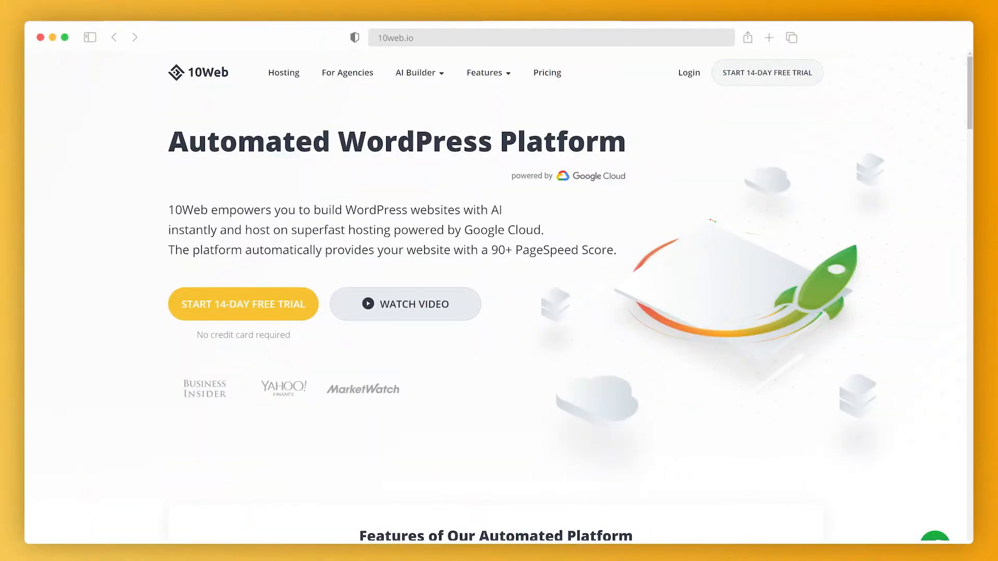
pyautogui.moveTo(75, 343)
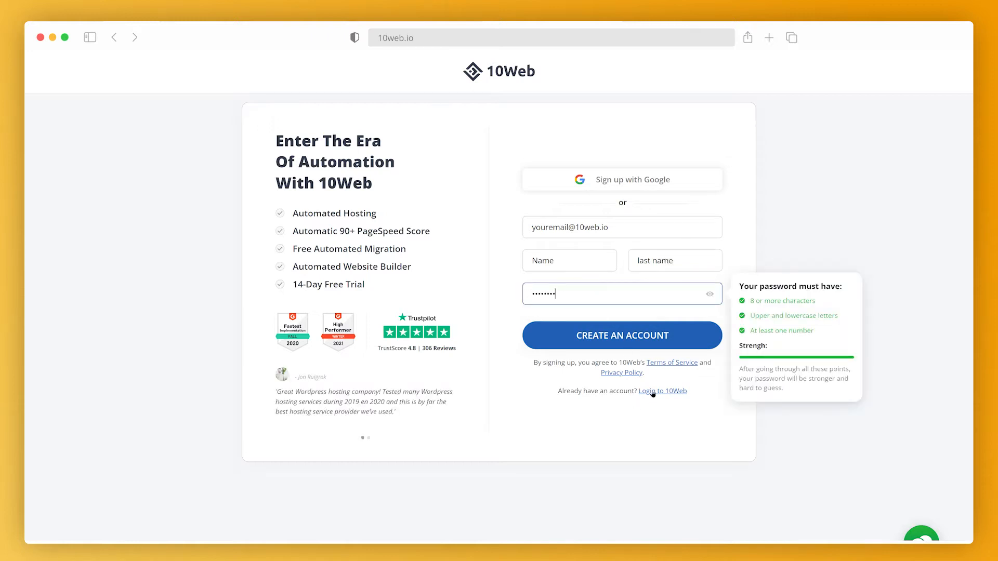
# Create the 10Web account and submit the survey: Marketing expertise, managing 1-3 websites.
pyautogui.click(622, 336)
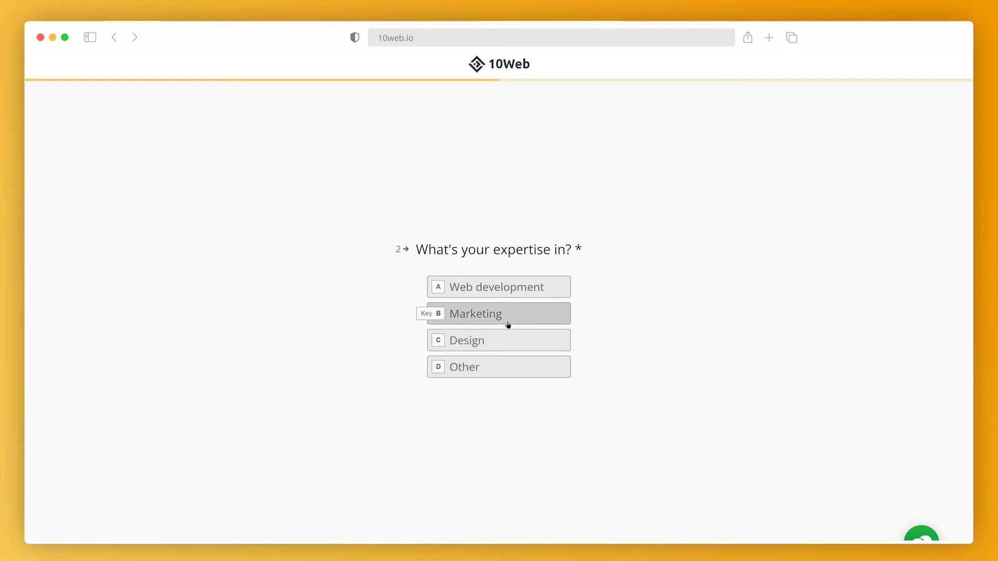
pyautogui.click(498, 313)
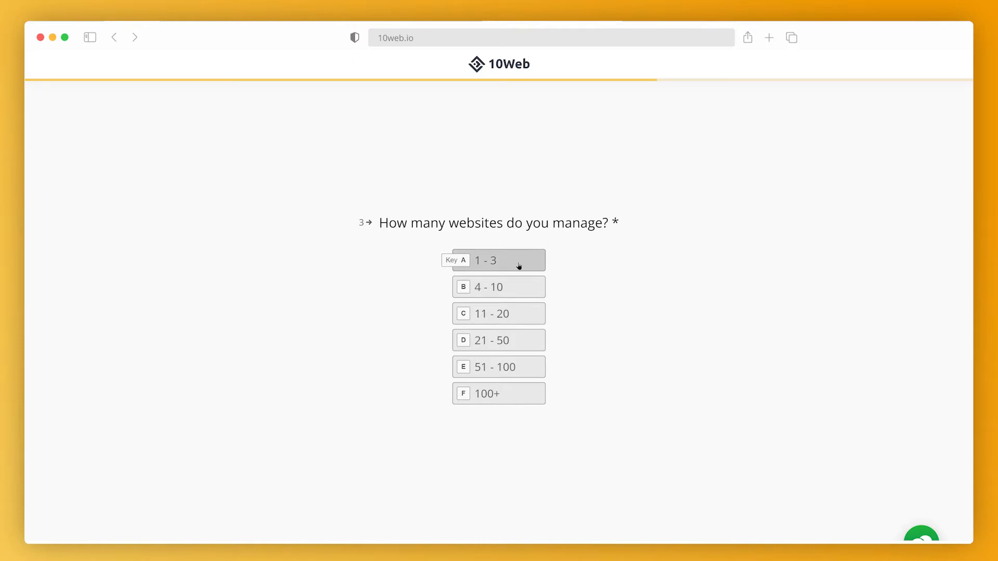
pyautogui.click(493, 260)
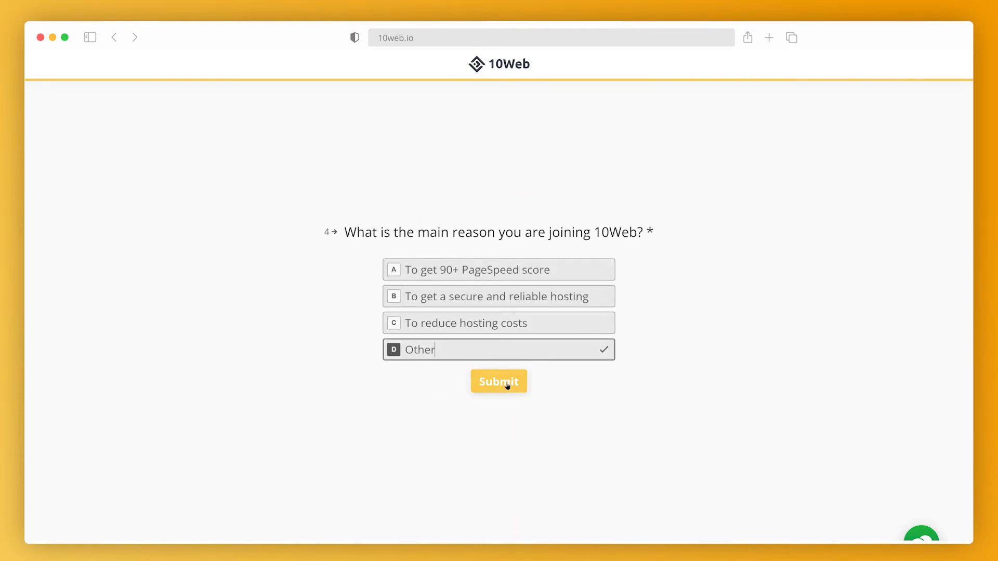
pyautogui.click(499, 382)
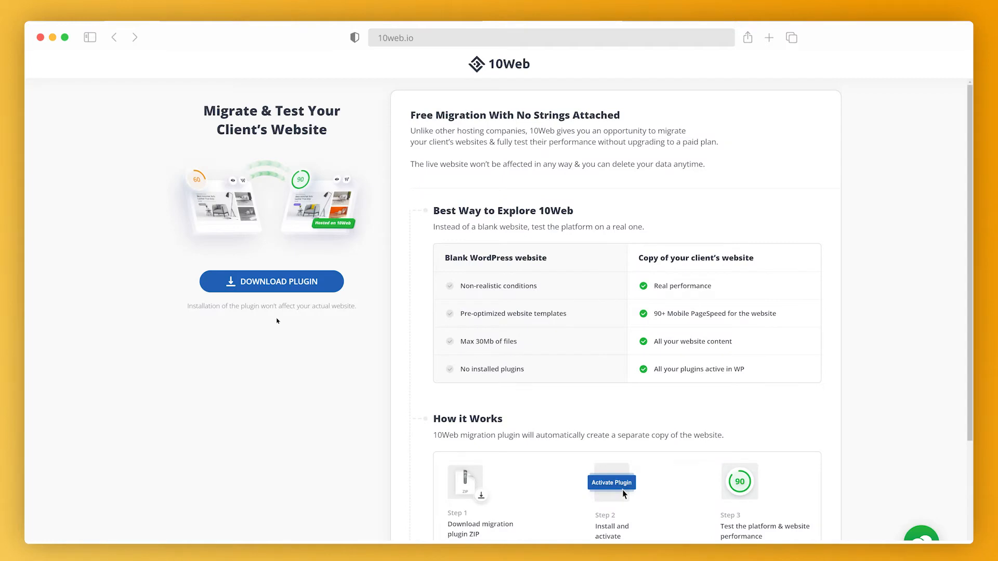
pyautogui.moveTo(270, 286)
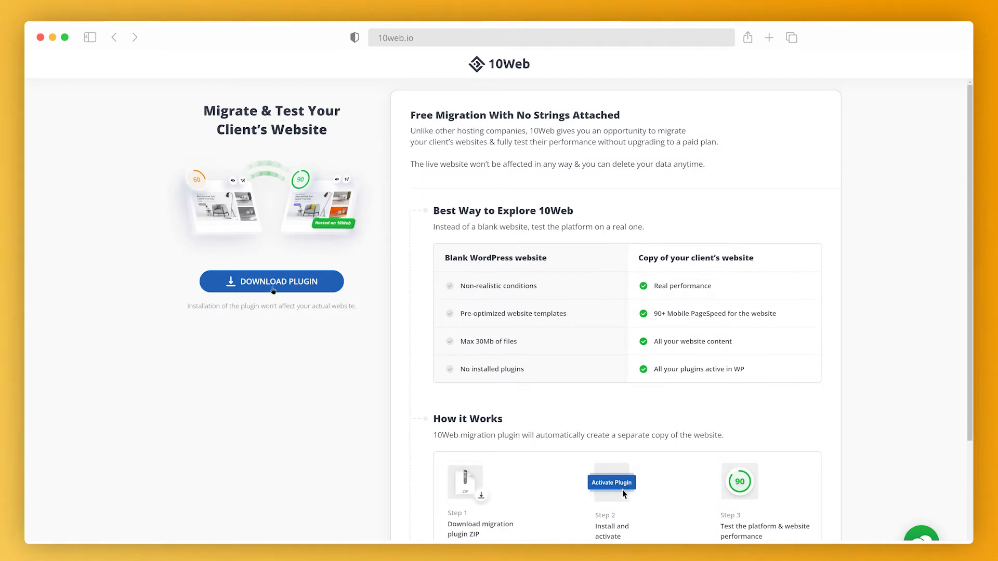
pyautogui.moveTo(906, 423)
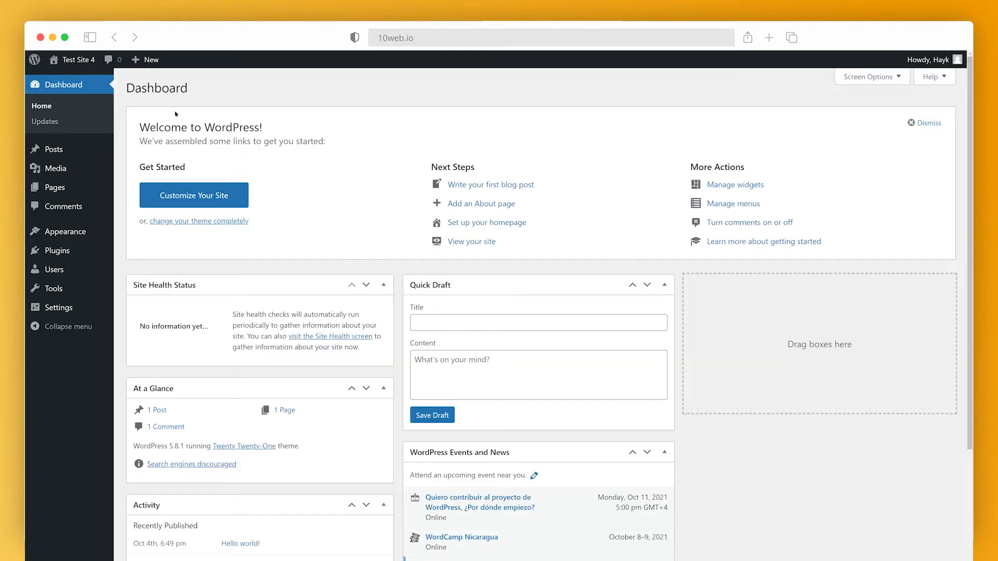
pyautogui.moveTo(119, 264)
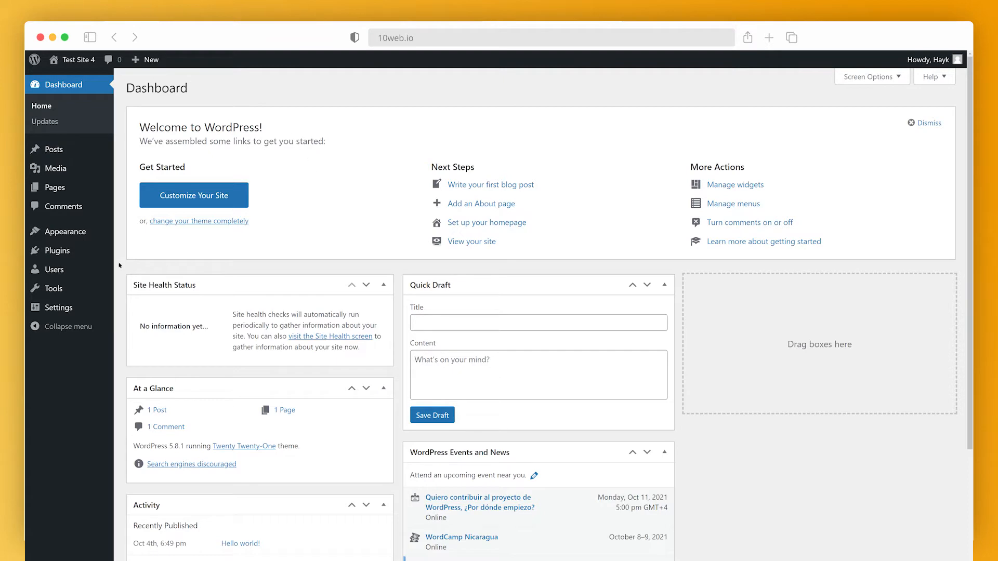
# Upload and install the 10web manager.zip plugin via Add New, then activate it.
pyautogui.click(57, 250)
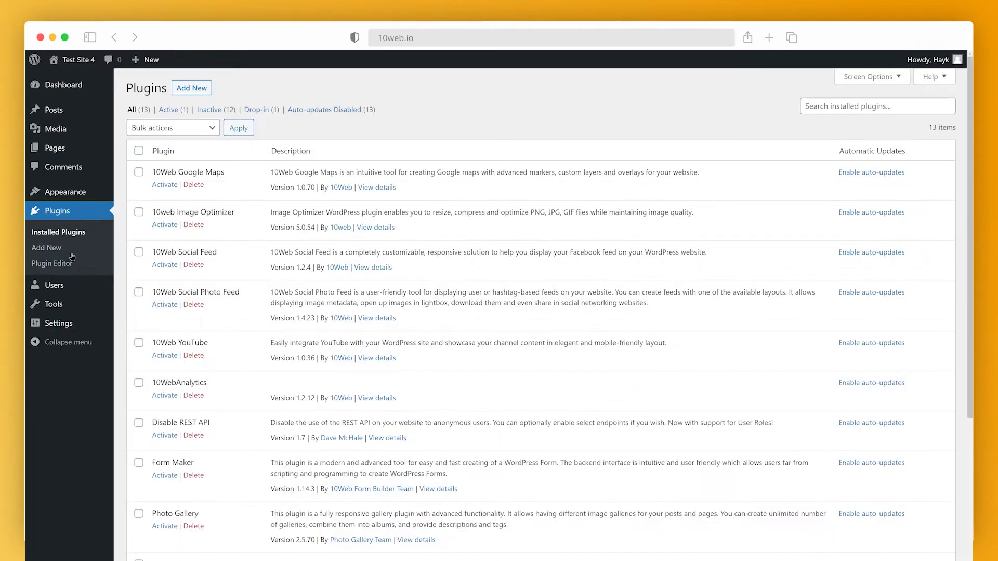
pyautogui.moveTo(190, 88)
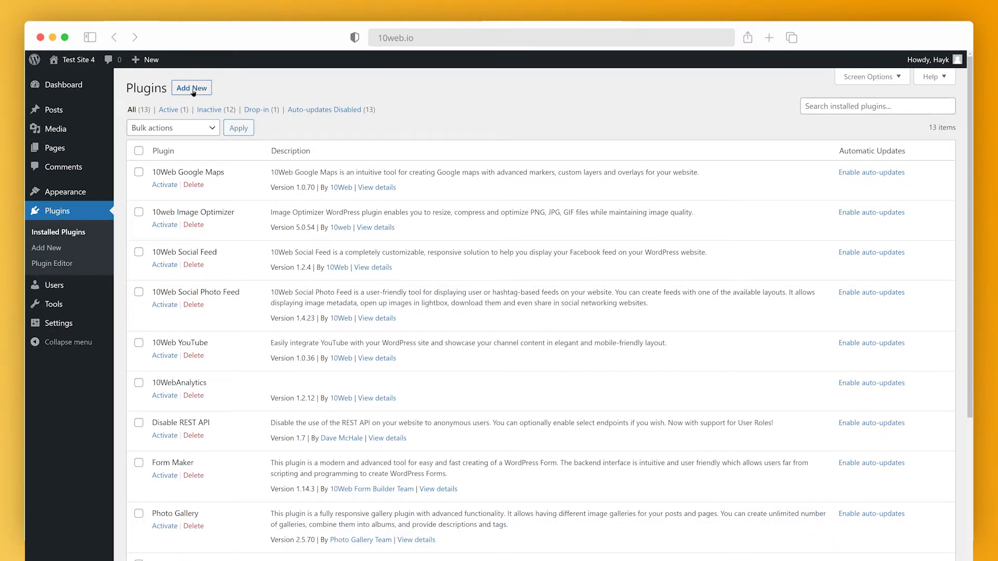
pyautogui.click(191, 88)
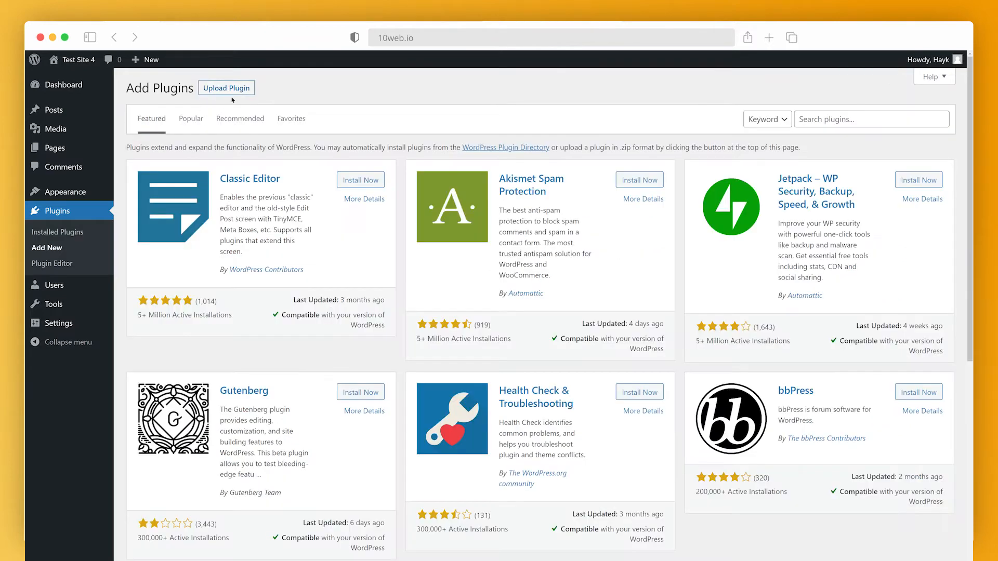
pyautogui.click(226, 88)
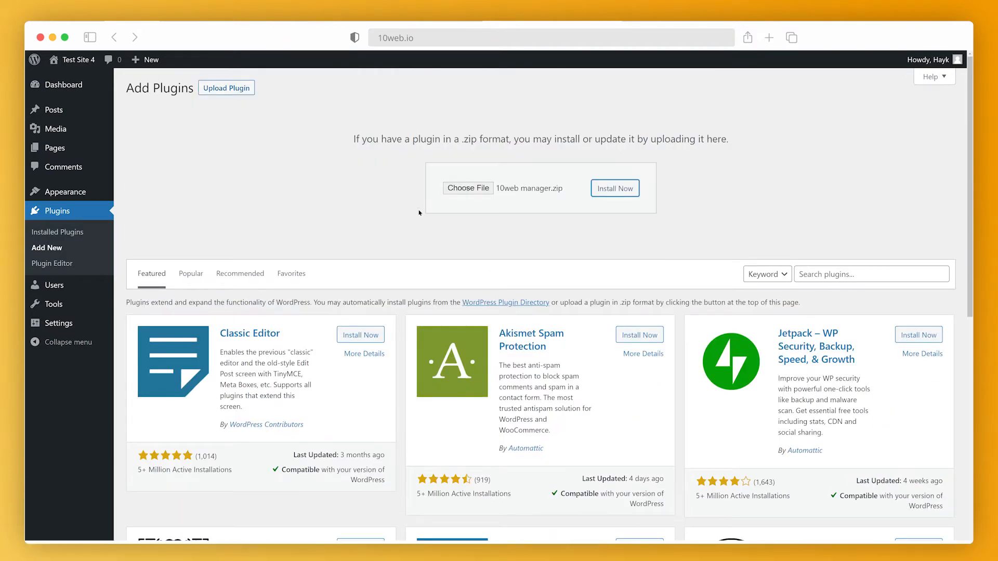
pyautogui.click(613, 188)
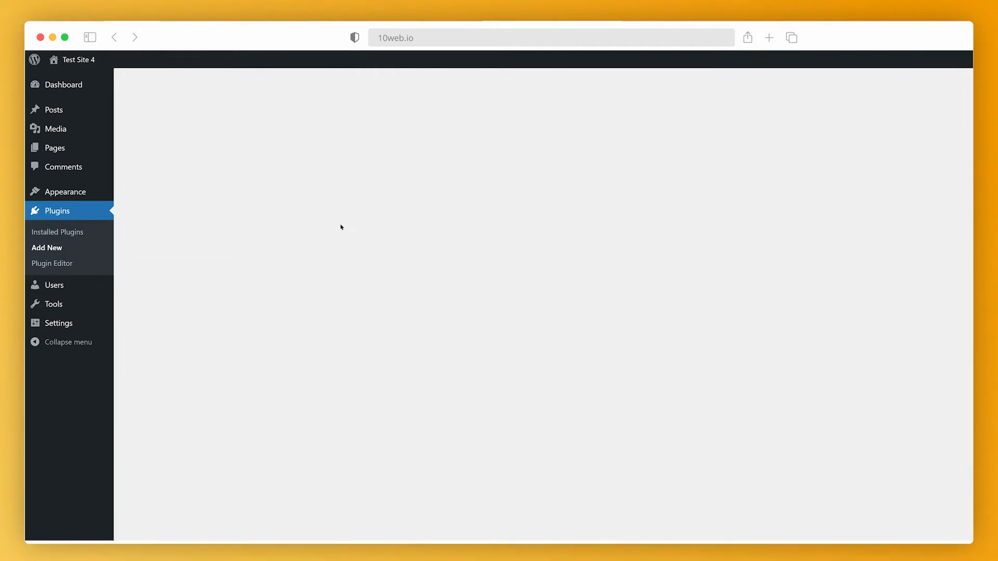
pyautogui.moveTo(348, 228)
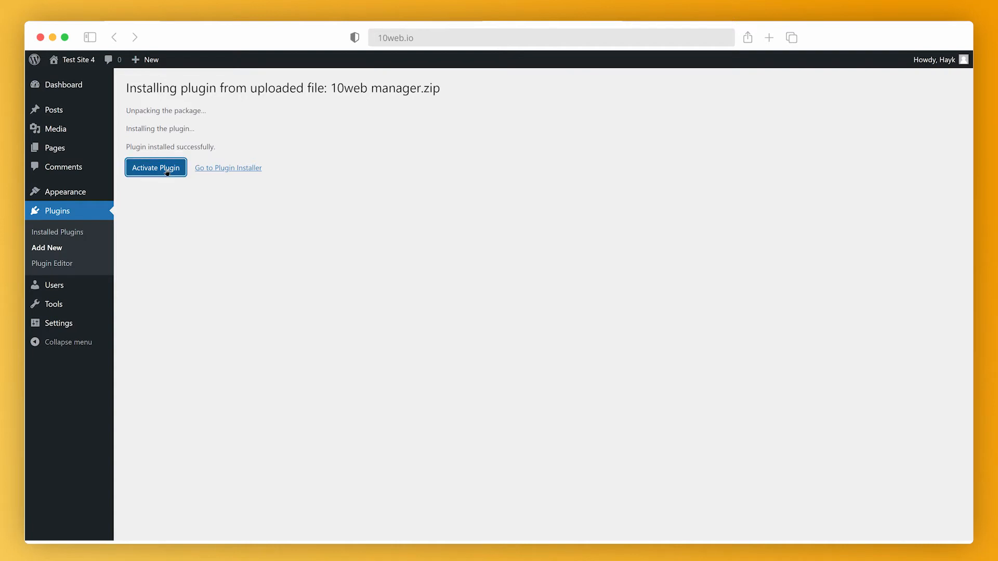
pyautogui.moveTo(176, 202)
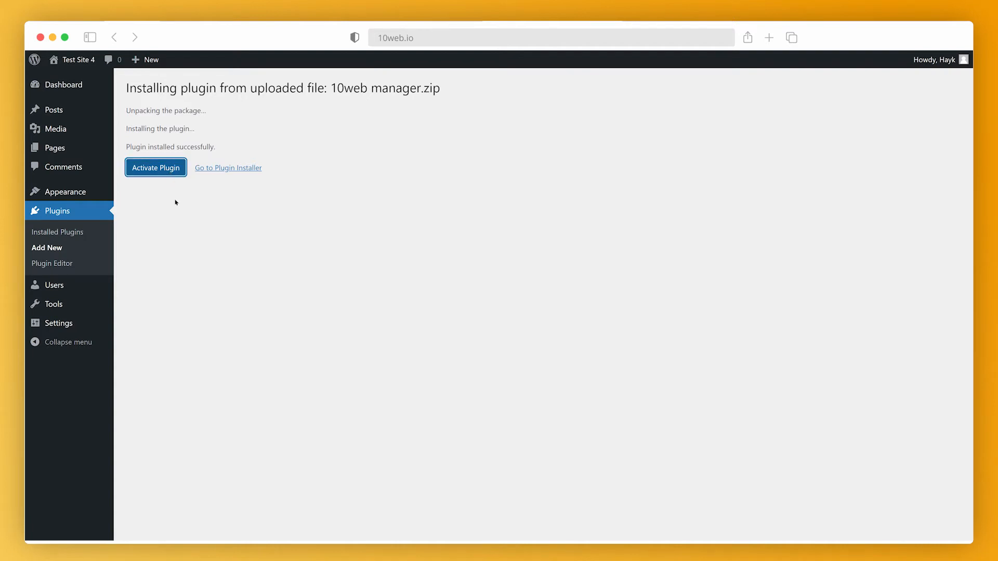
pyautogui.click(155, 167)
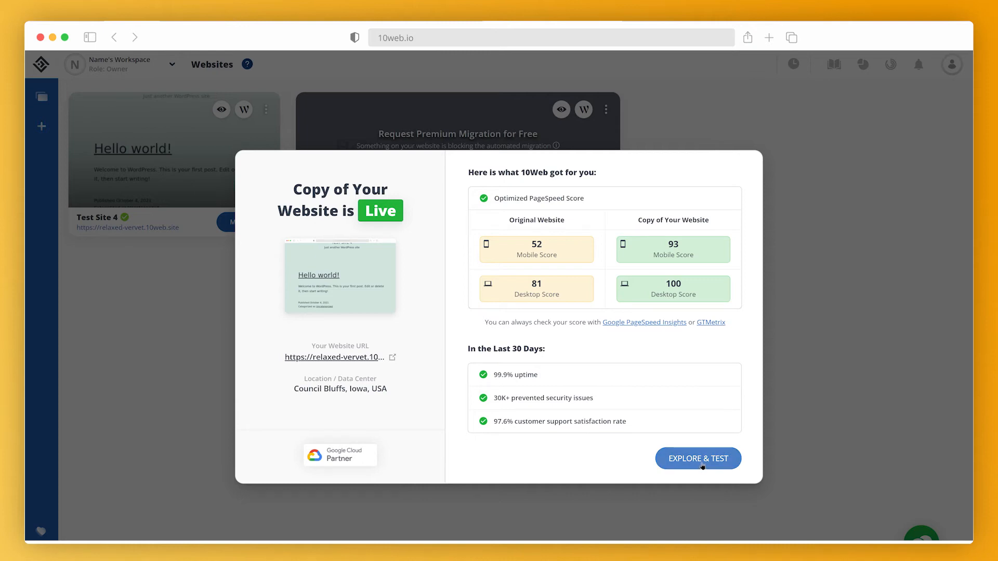
# Dismiss the live-copy summary, then manage Test Site 4, checking Backups and Security before Overview.
pyautogui.click(697, 459)
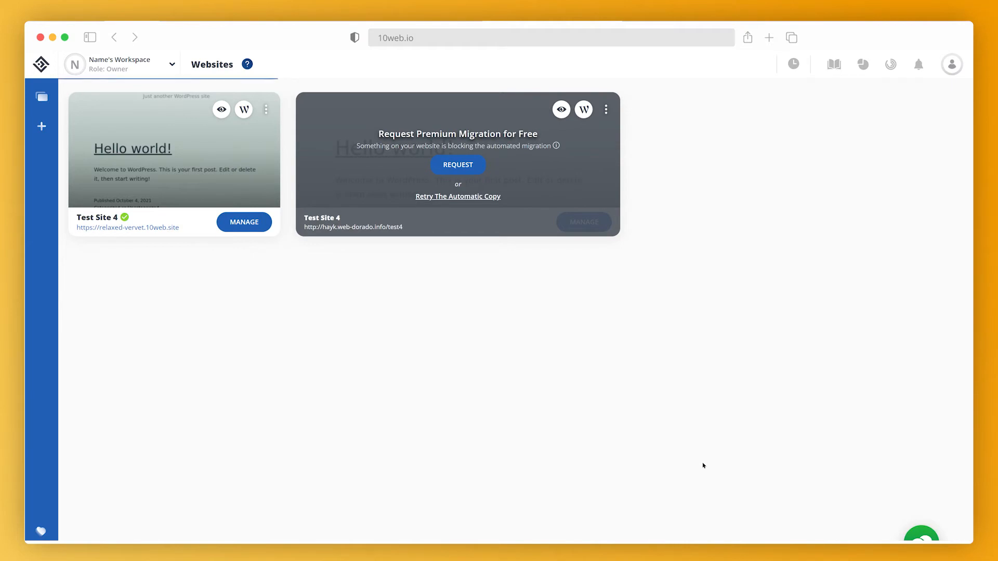
pyautogui.click(244, 221)
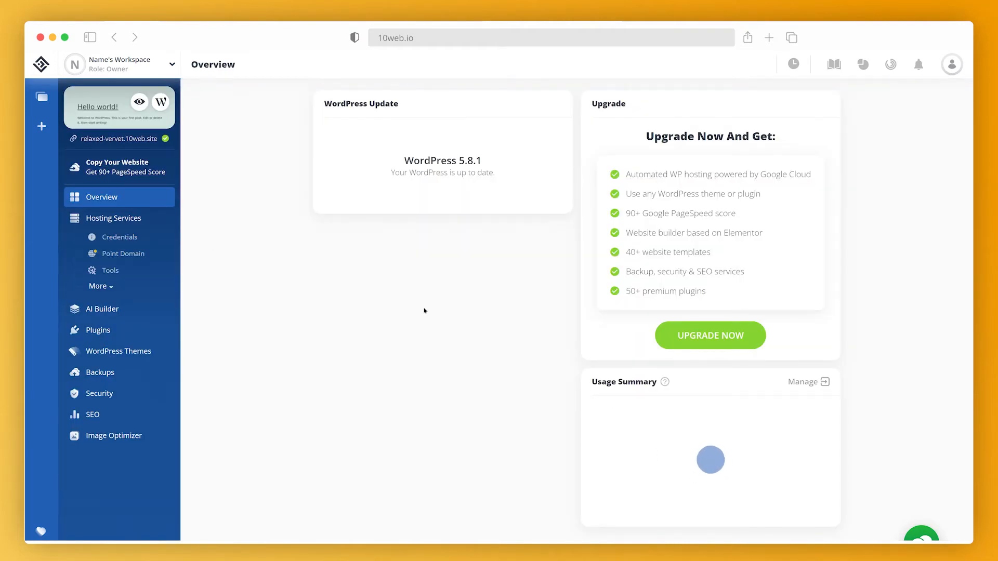
pyautogui.click(100, 372)
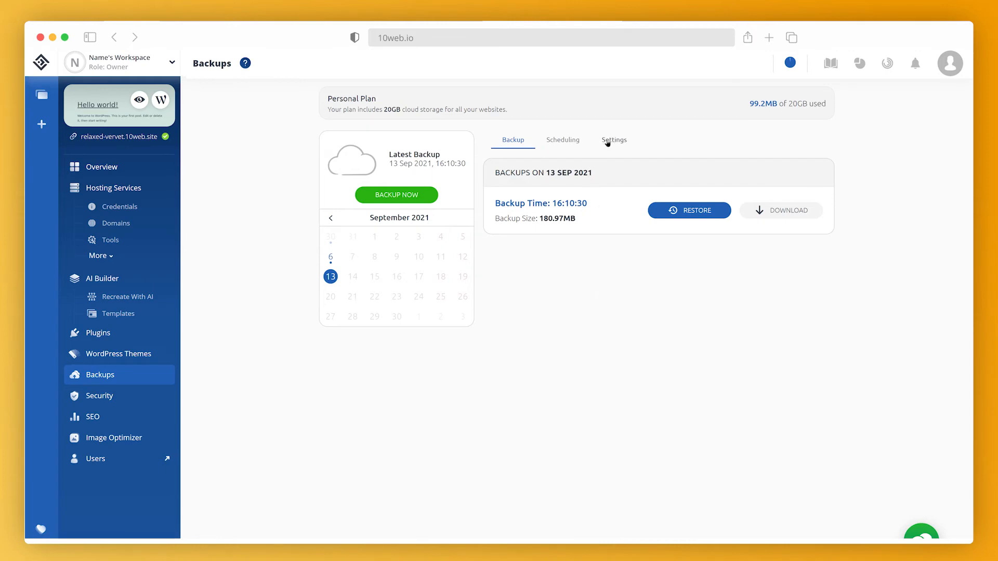
pyautogui.click(99, 396)
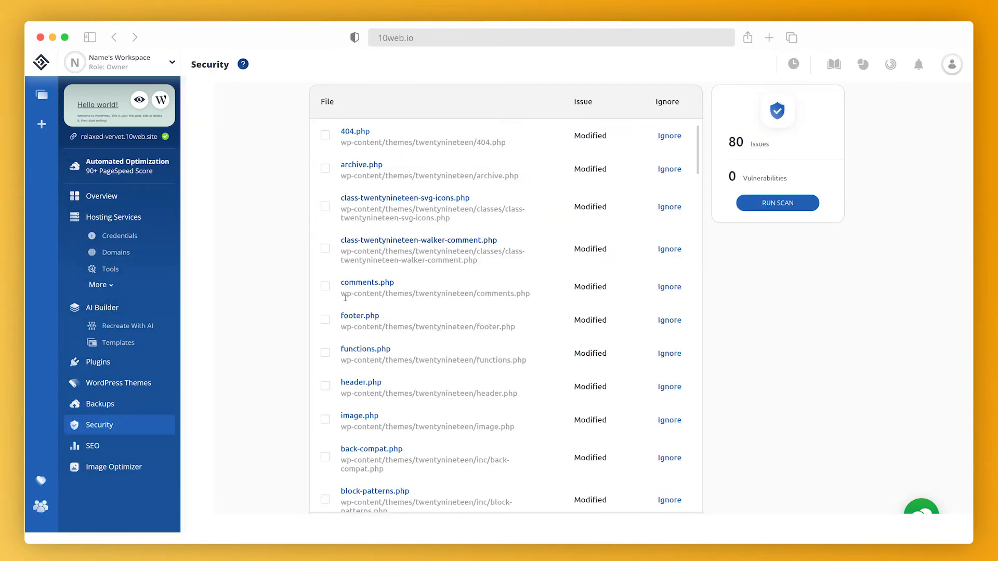
pyautogui.moveTo(711, 287)
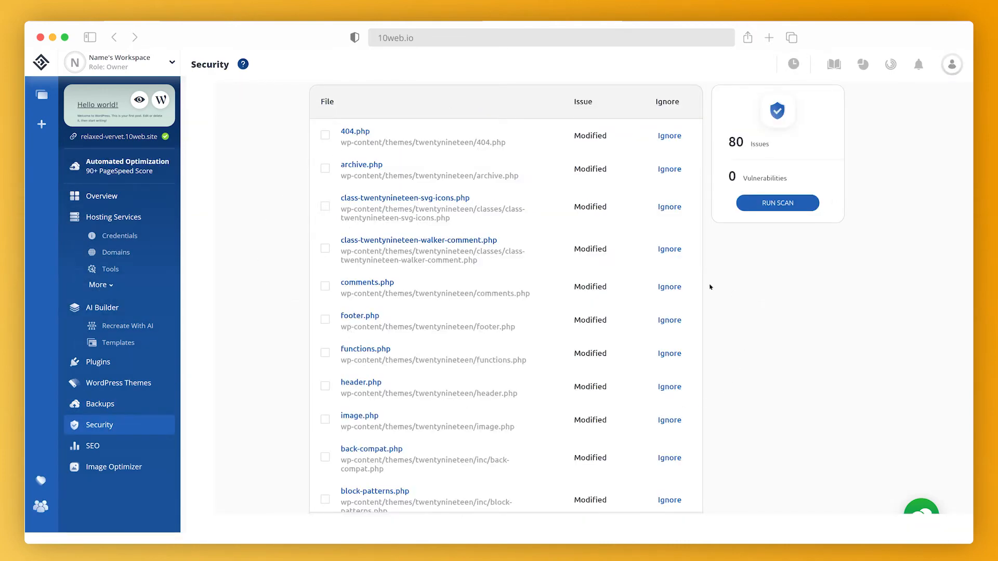
pyautogui.click(101, 195)
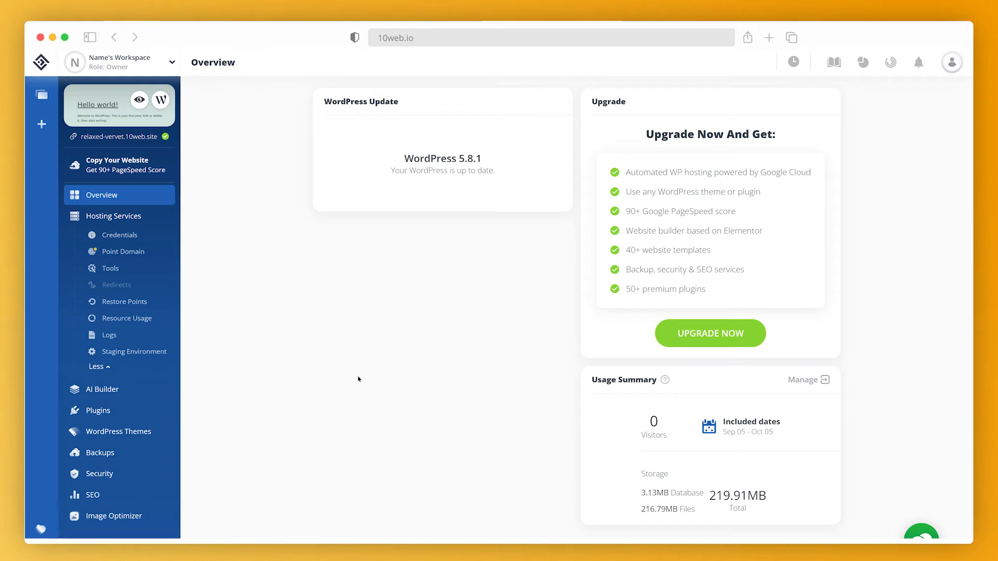
pyautogui.moveTo(348, 380)
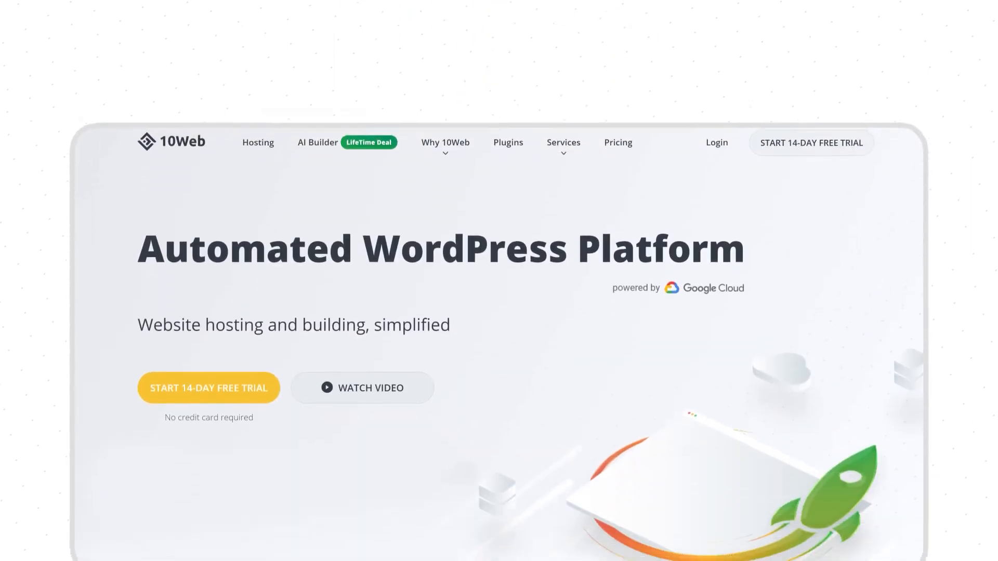
pyautogui.scroll(3)
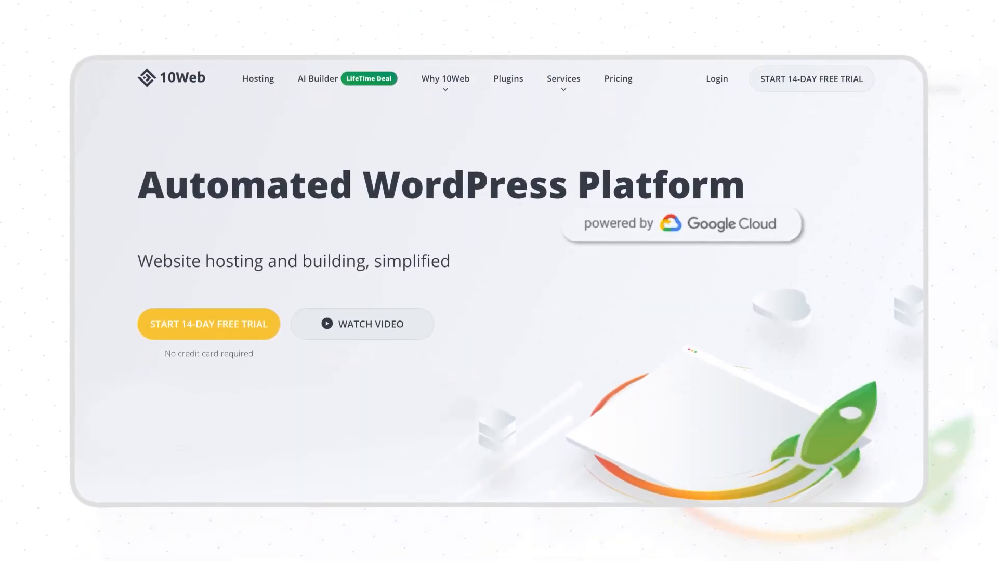